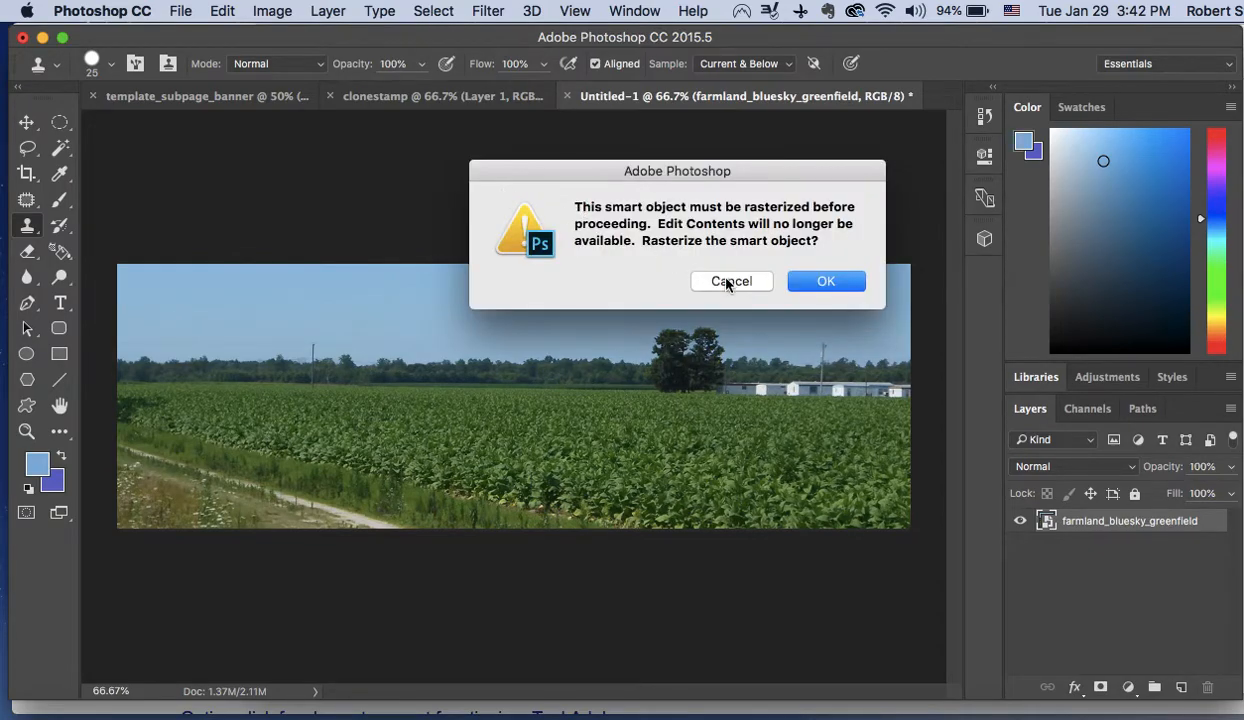
Step: Cancel the rasterize-smart-object alert so the farmland photo stays a smart object
click(732, 280)
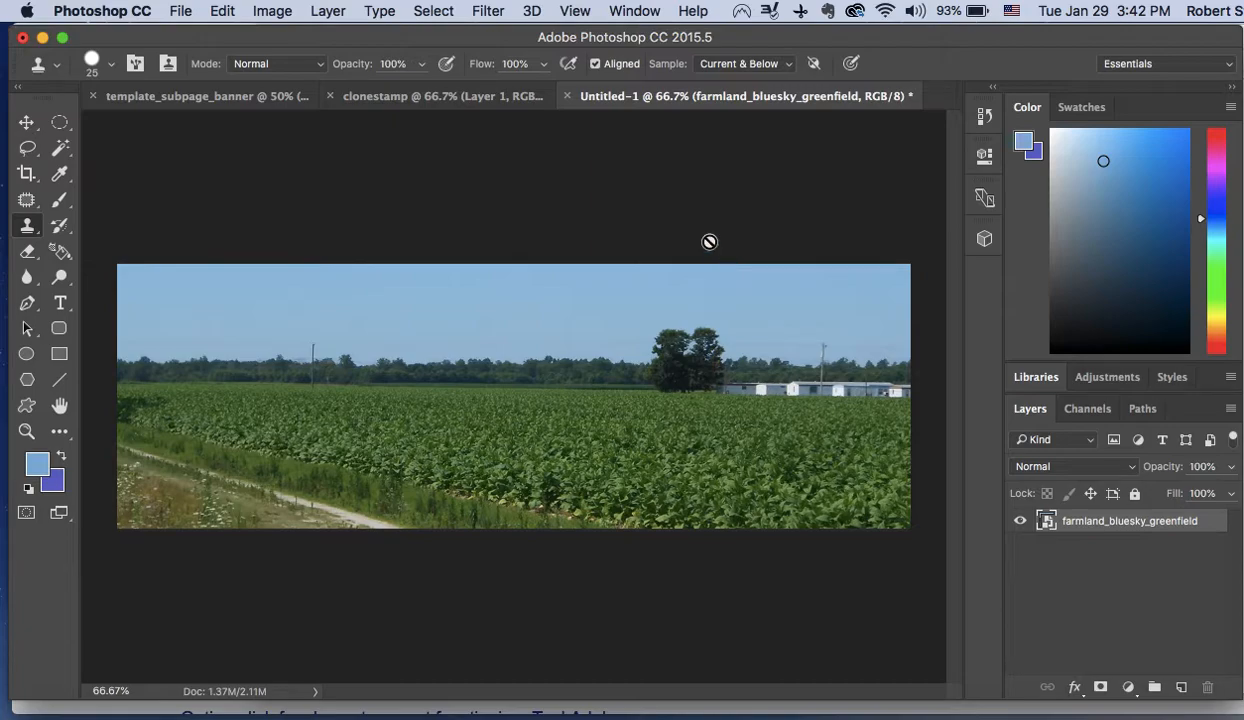
mouse_move(670, 206)
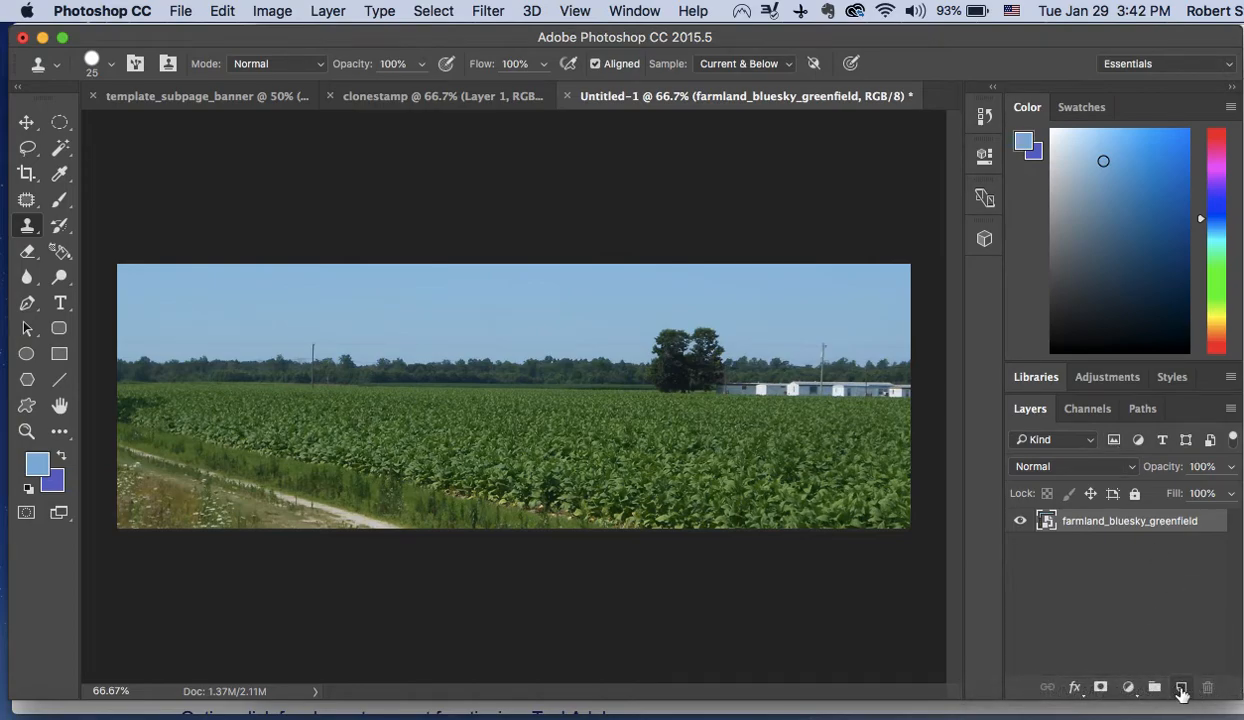
Step: Add an empty layer above the photo and switch to the Clone Stamp tool
click(1180, 688)
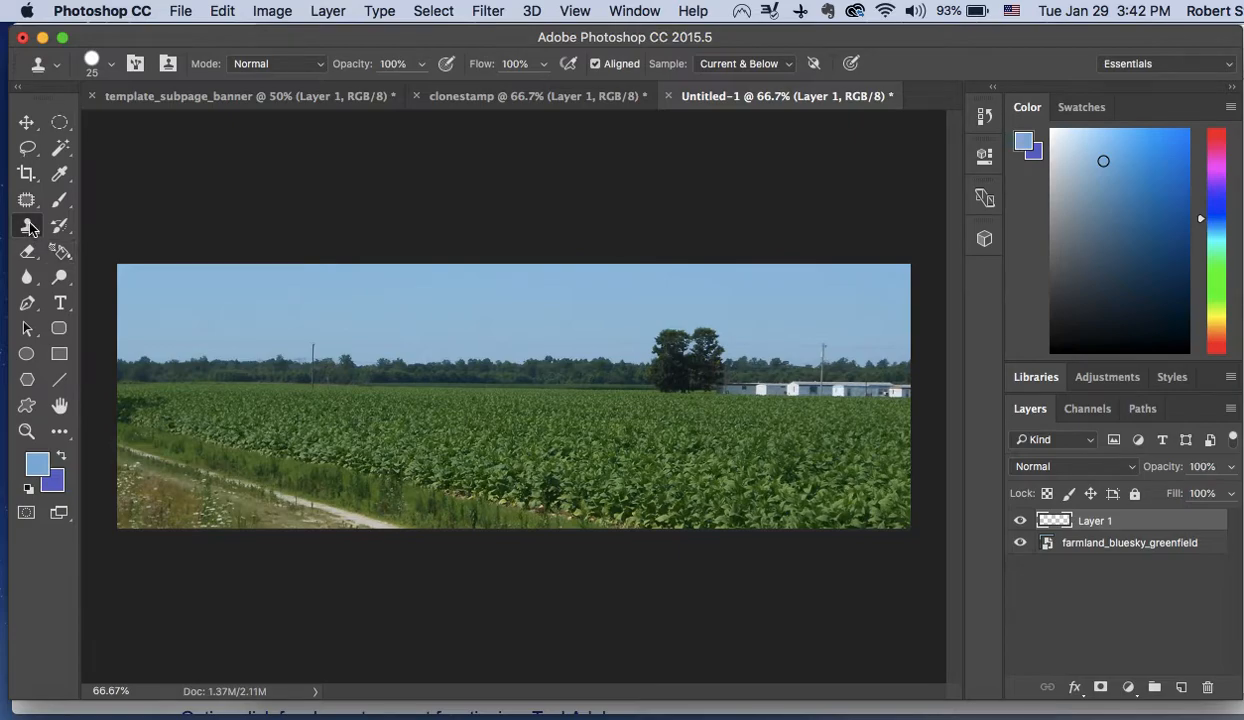
click(28, 226)
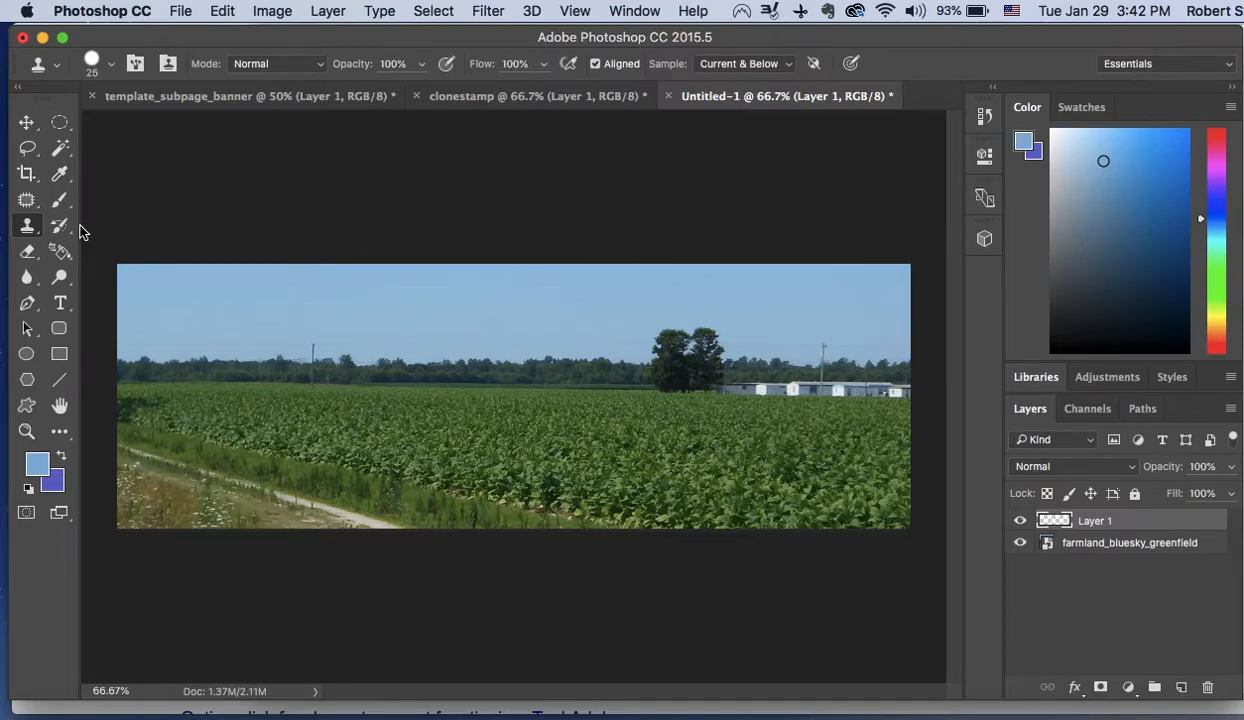
mouse_move(666, 458)
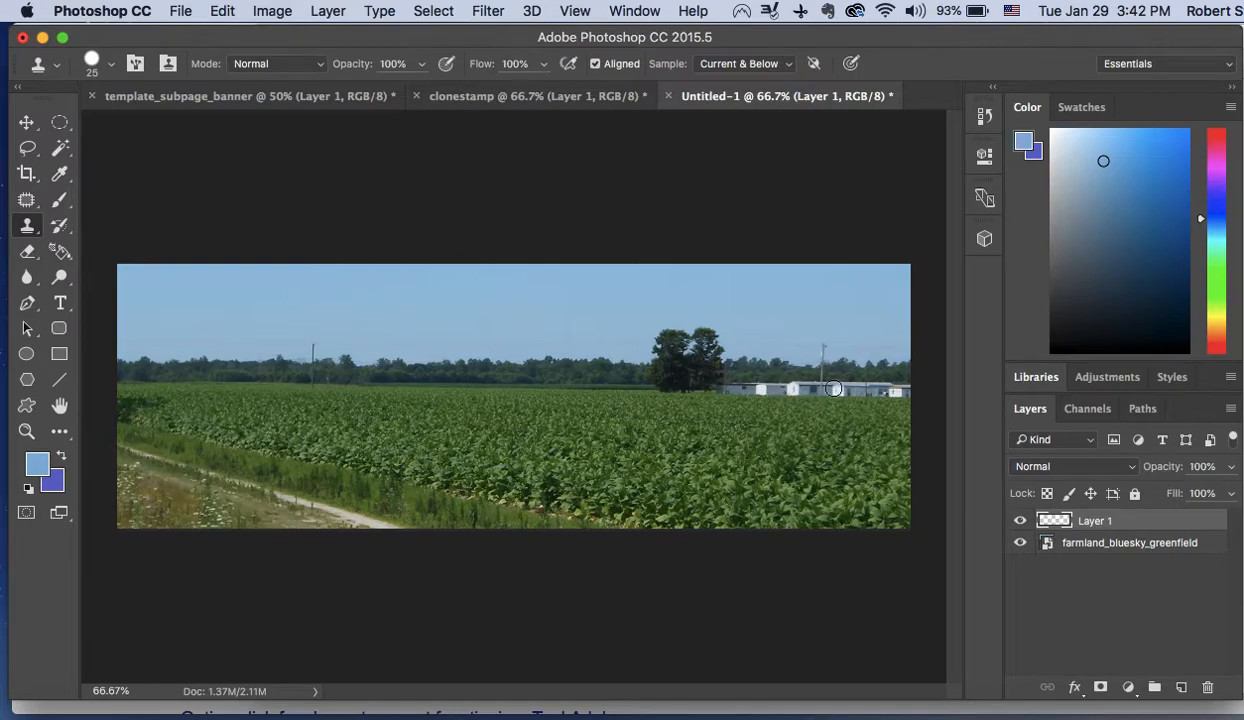
mouse_move(772, 388)
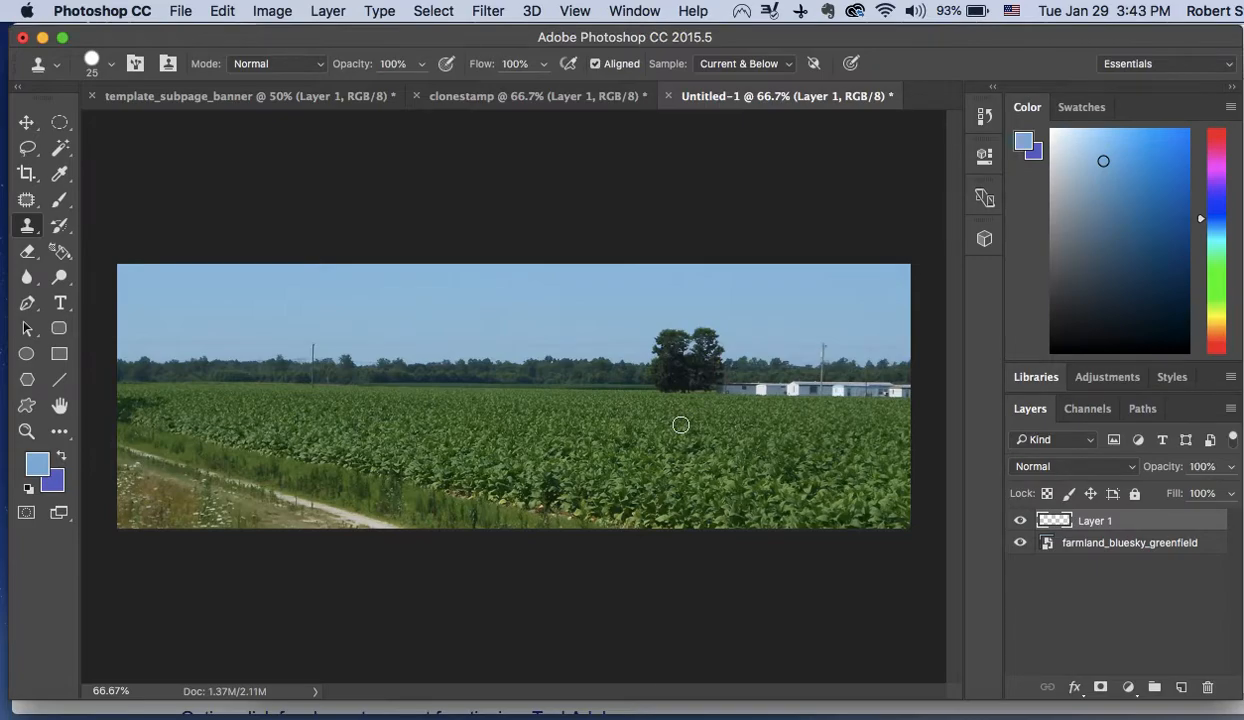
mouse_move(786, 388)
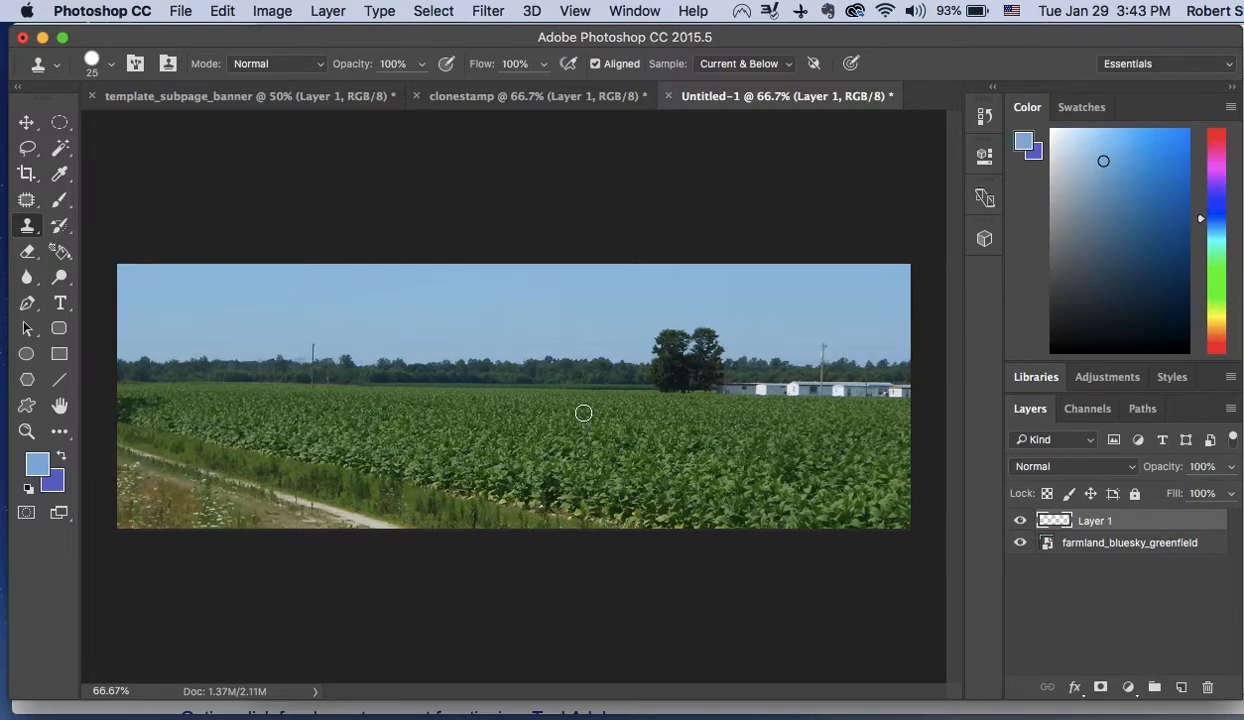
mouse_move(568, 400)
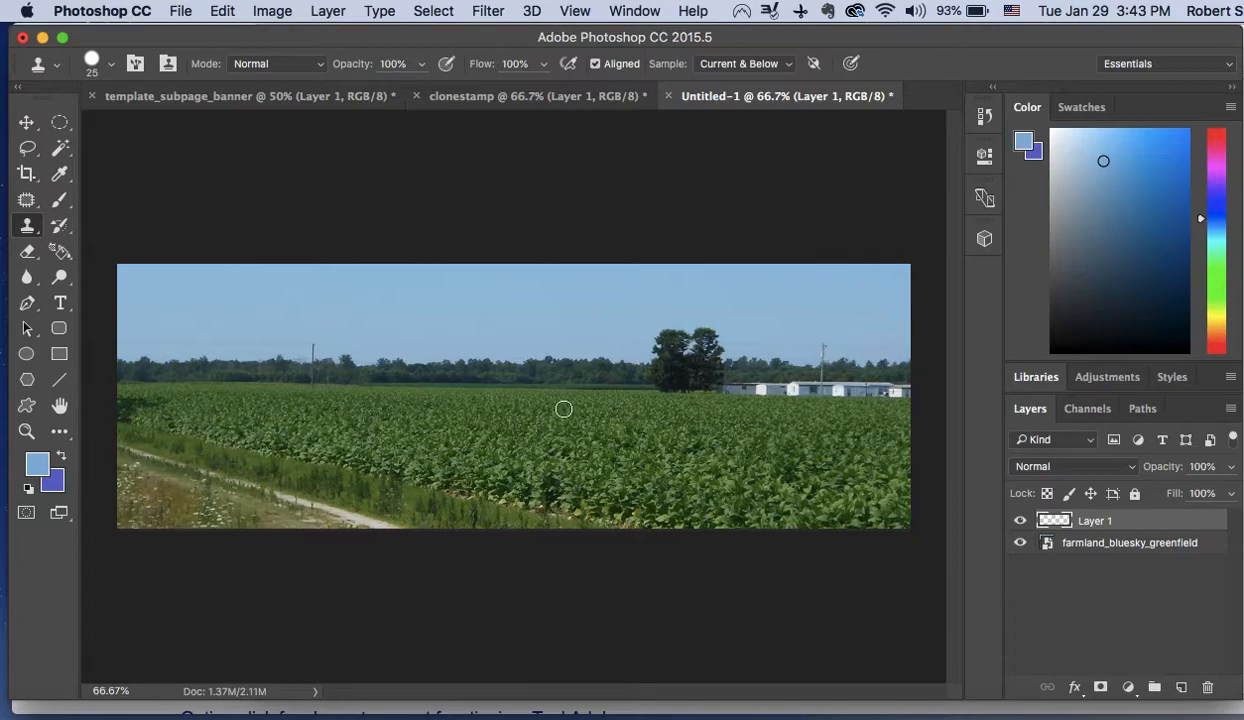
mouse_move(564, 406)
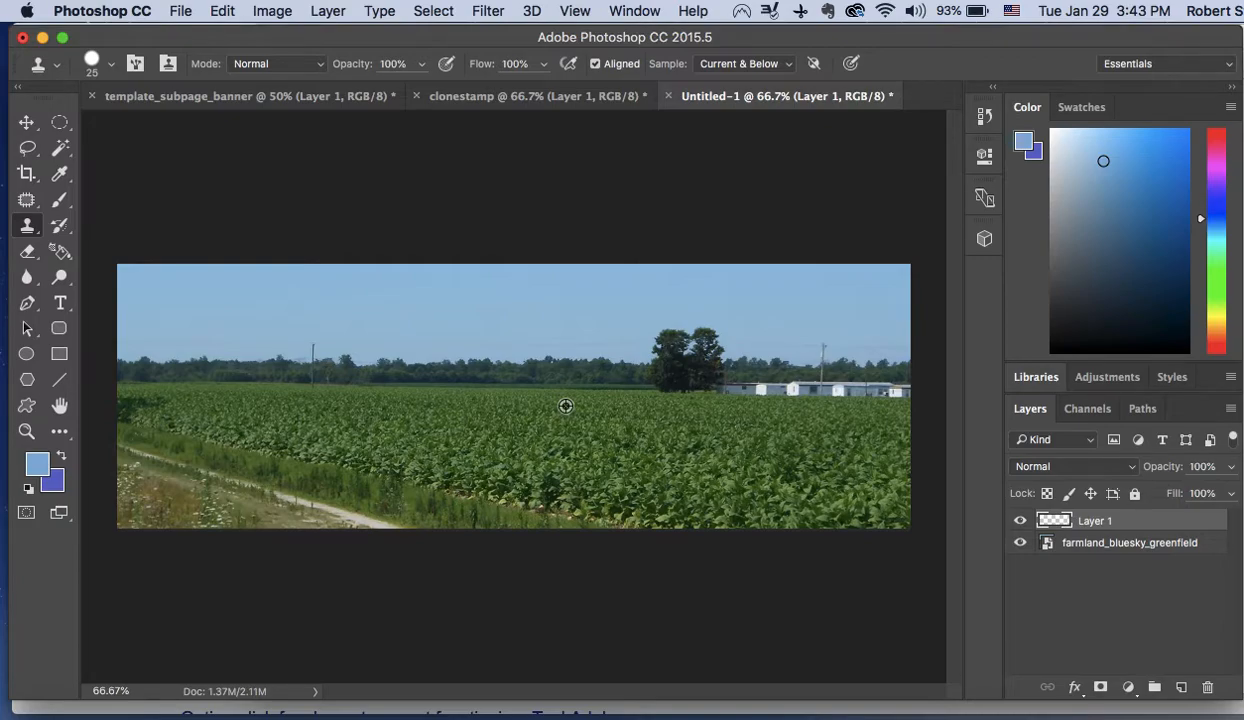
mouse_move(576, 336)
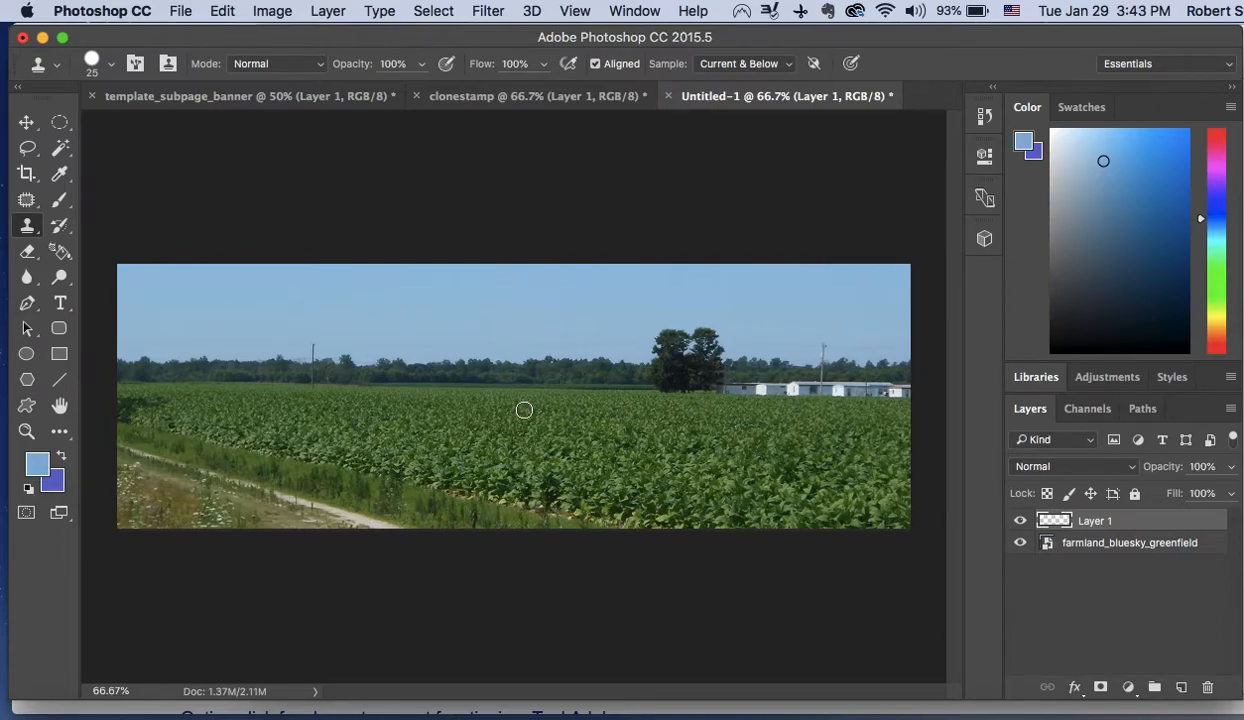
mouse_move(204, 216)
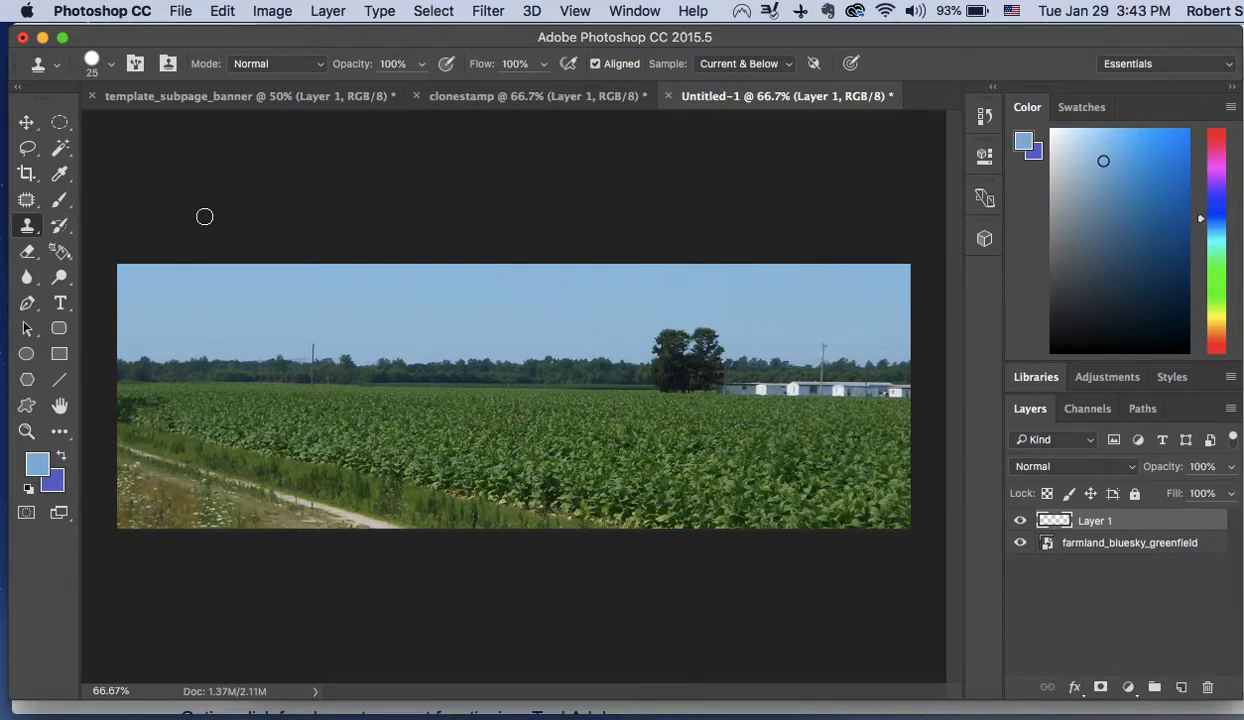
click(390, 306)
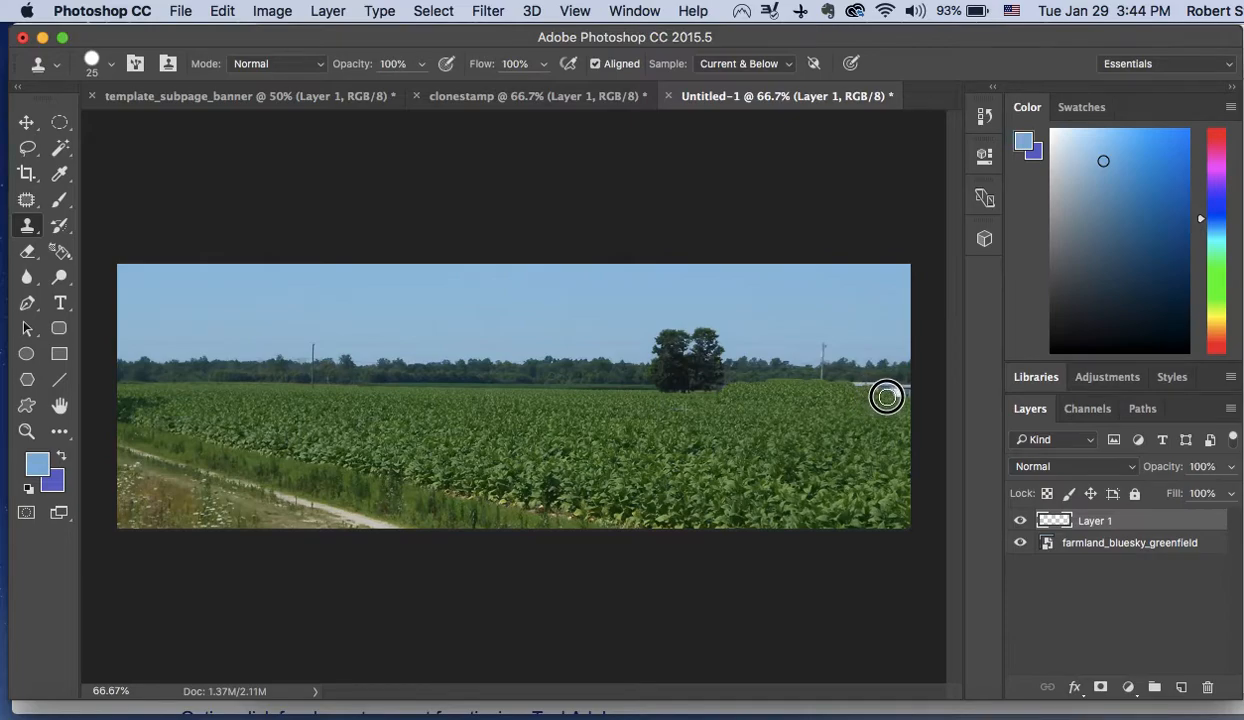
mouse_move(872, 388)
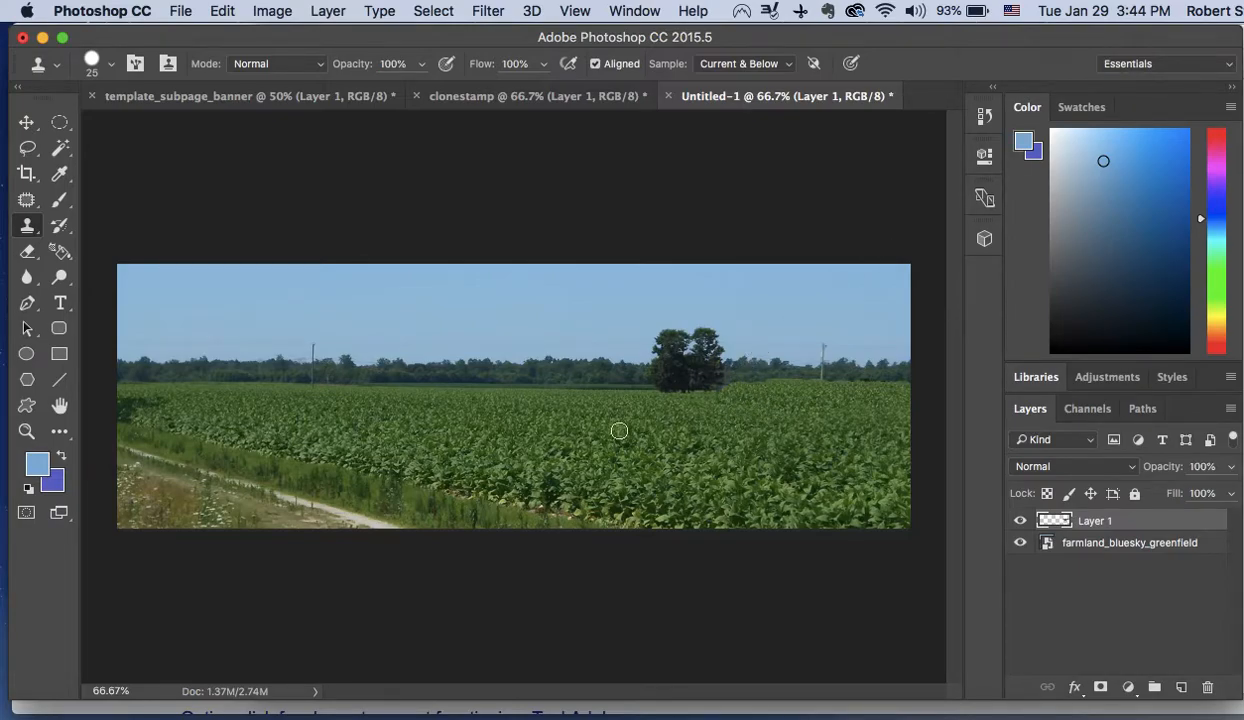
mouse_move(524, 432)
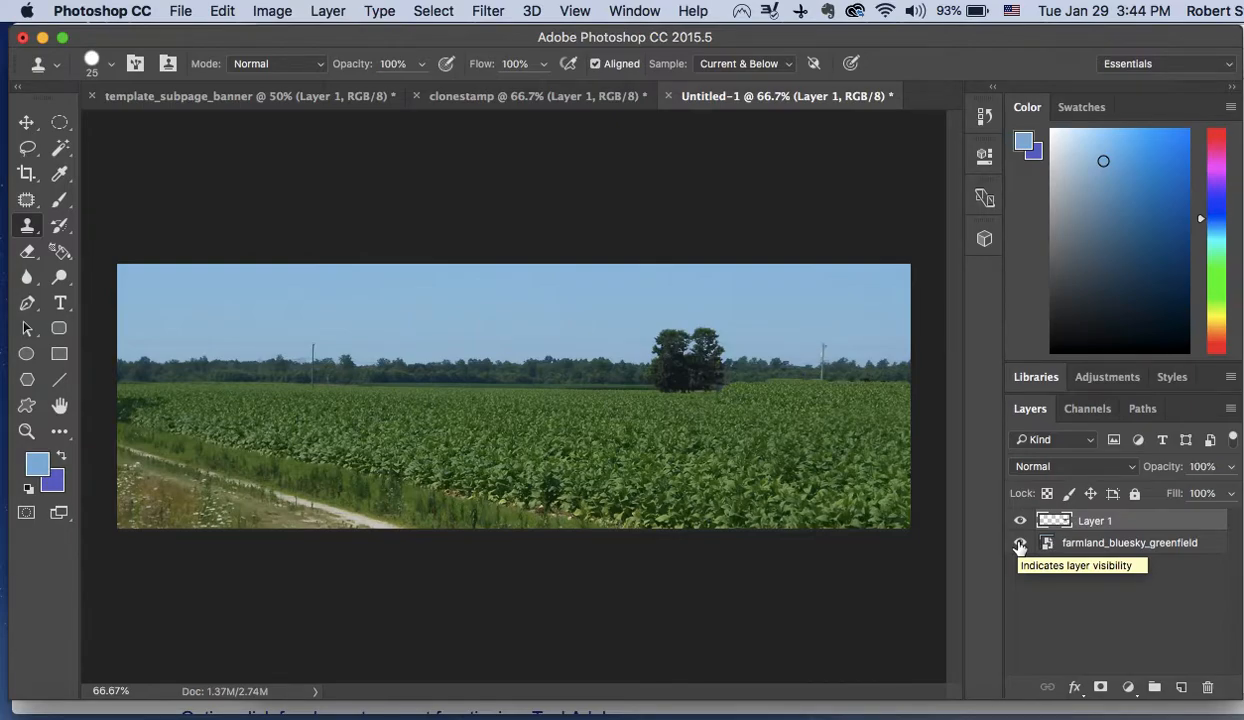
Step: Toggle the photo layer's visibility to check the cloning, then bring up the File menu
click(1020, 544)
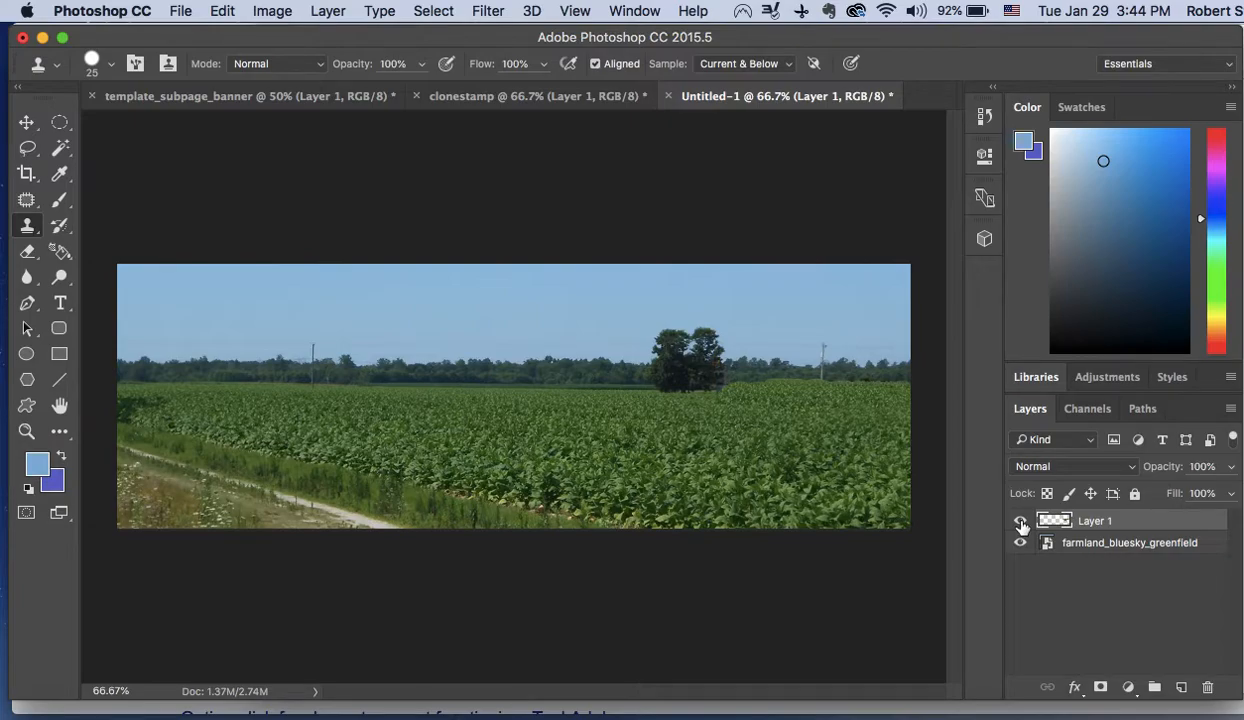
click(180, 12)
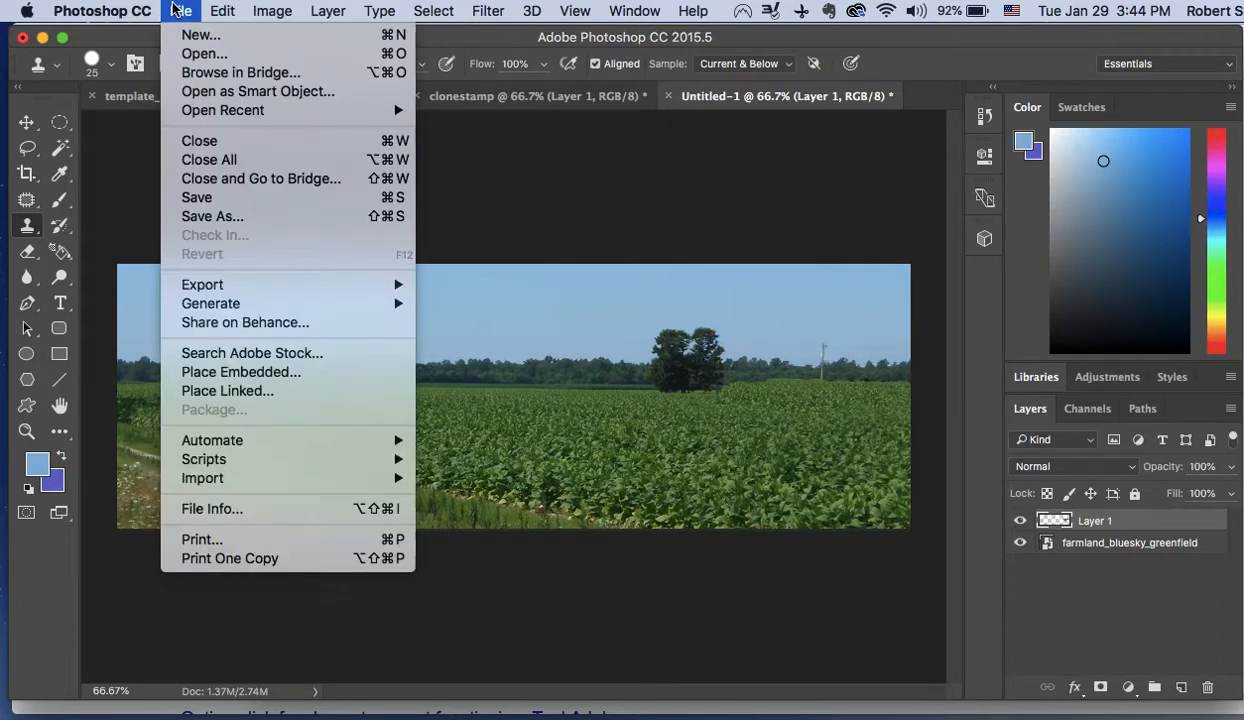